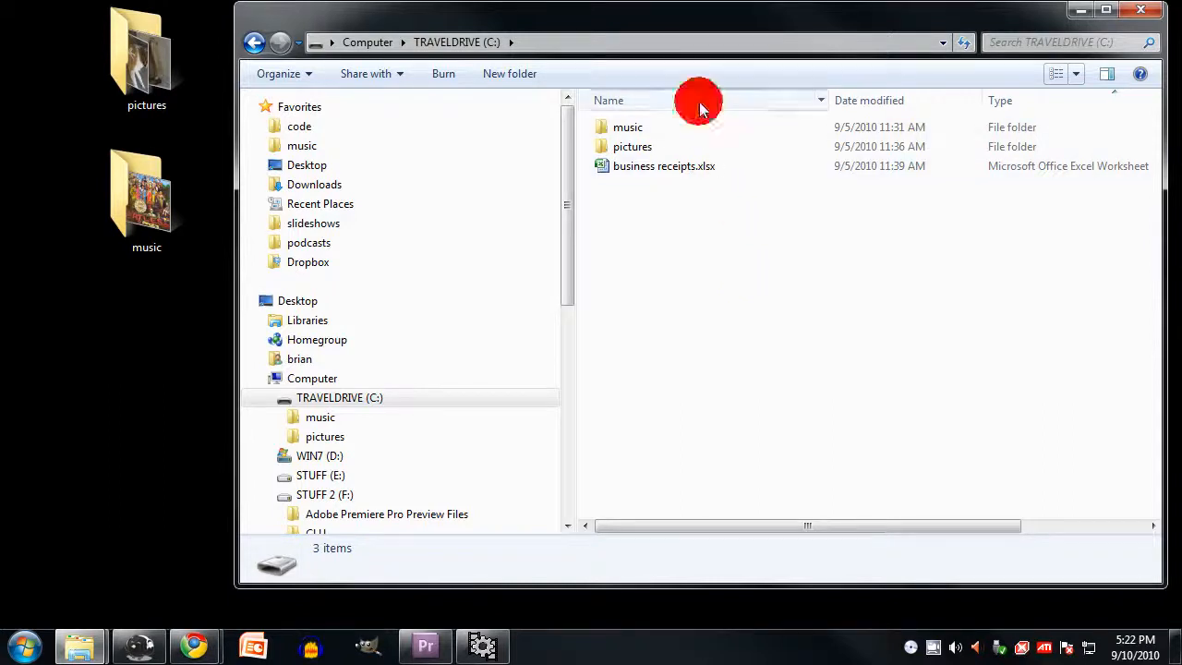
# - Re-sort TRAVELDRIVE by date modified and show its contents as large icons
pyautogui.click(868, 99)
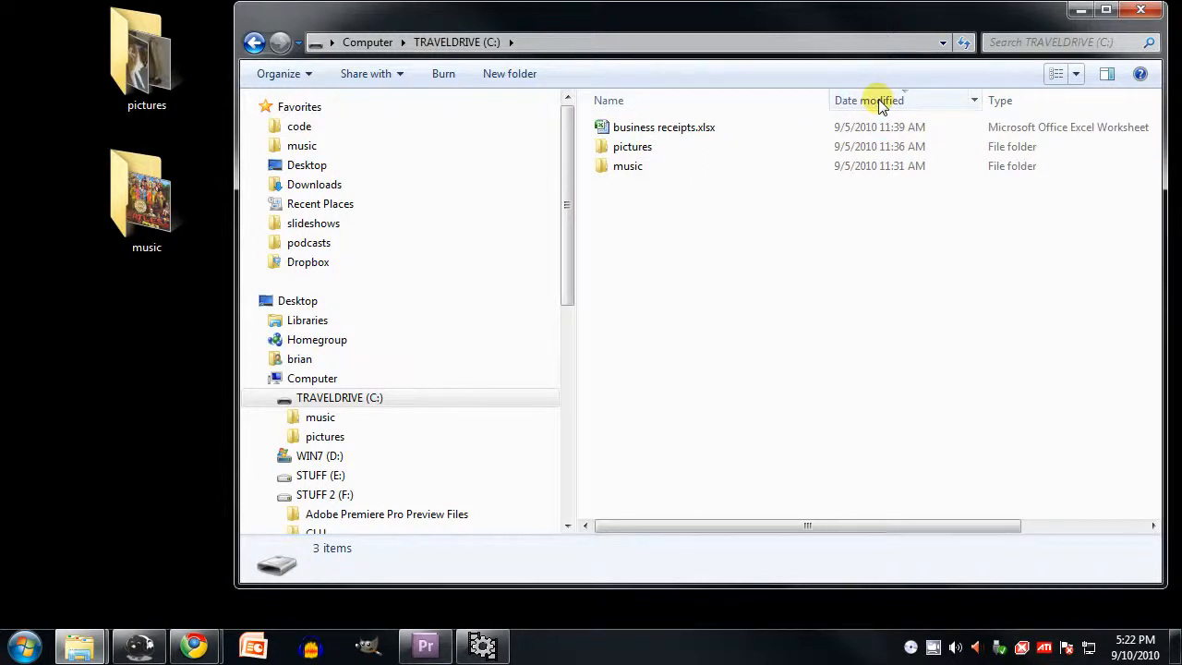
pyautogui.click(867, 100)
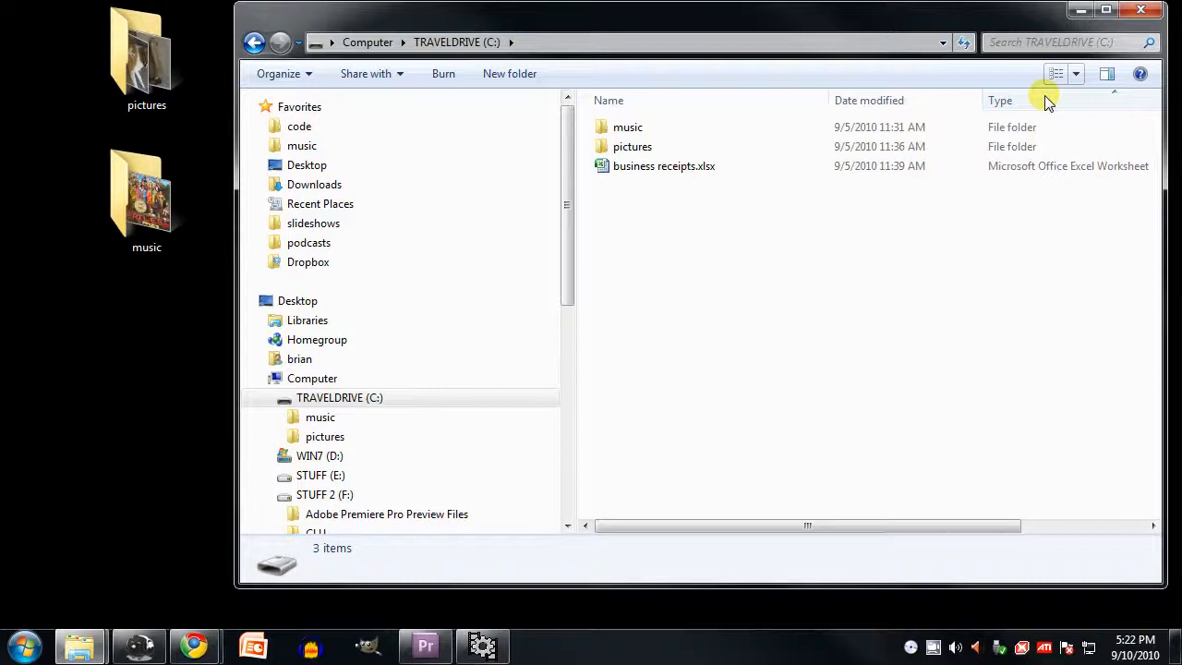
pyautogui.click(1075, 74)
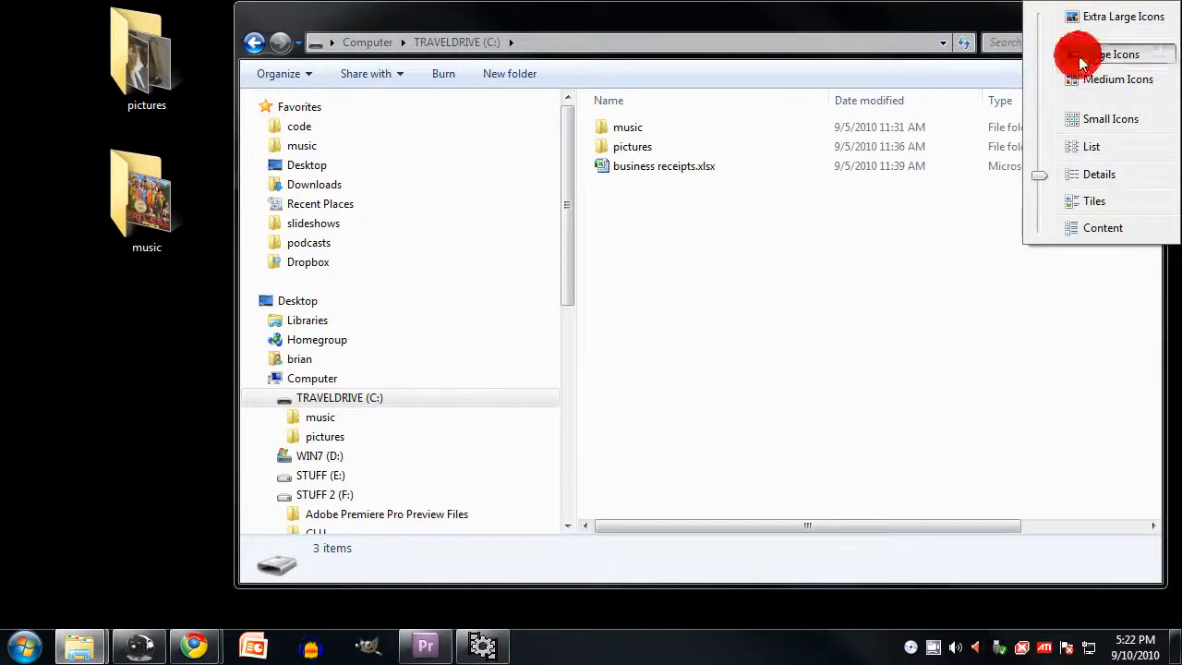
pyautogui.click(1108, 53)
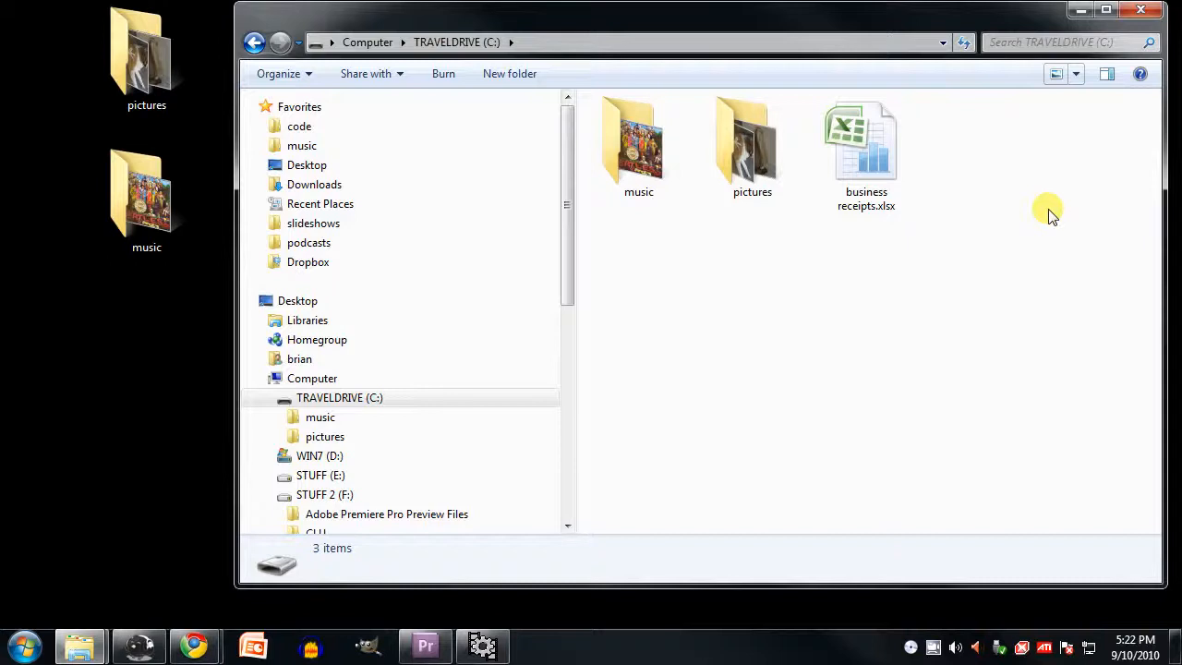
# - Show the pictures folder's seven JPEG photos as extra large thumbnails, scrolled to the last images
pyautogui.click(325, 435)
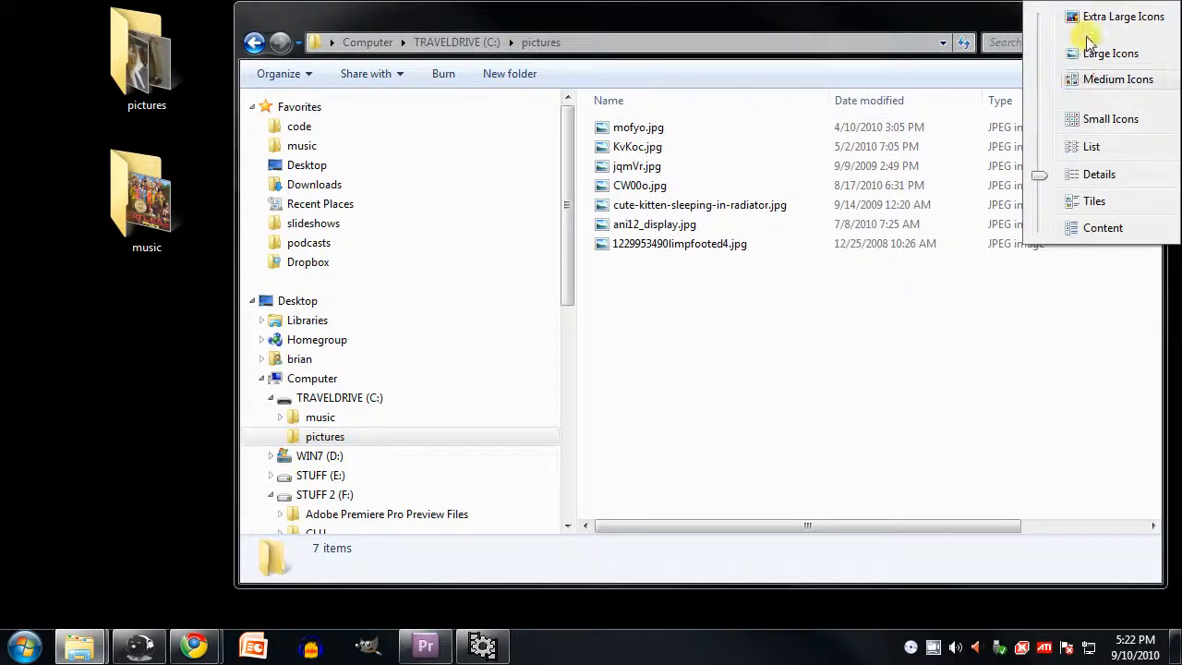
pyautogui.click(1112, 51)
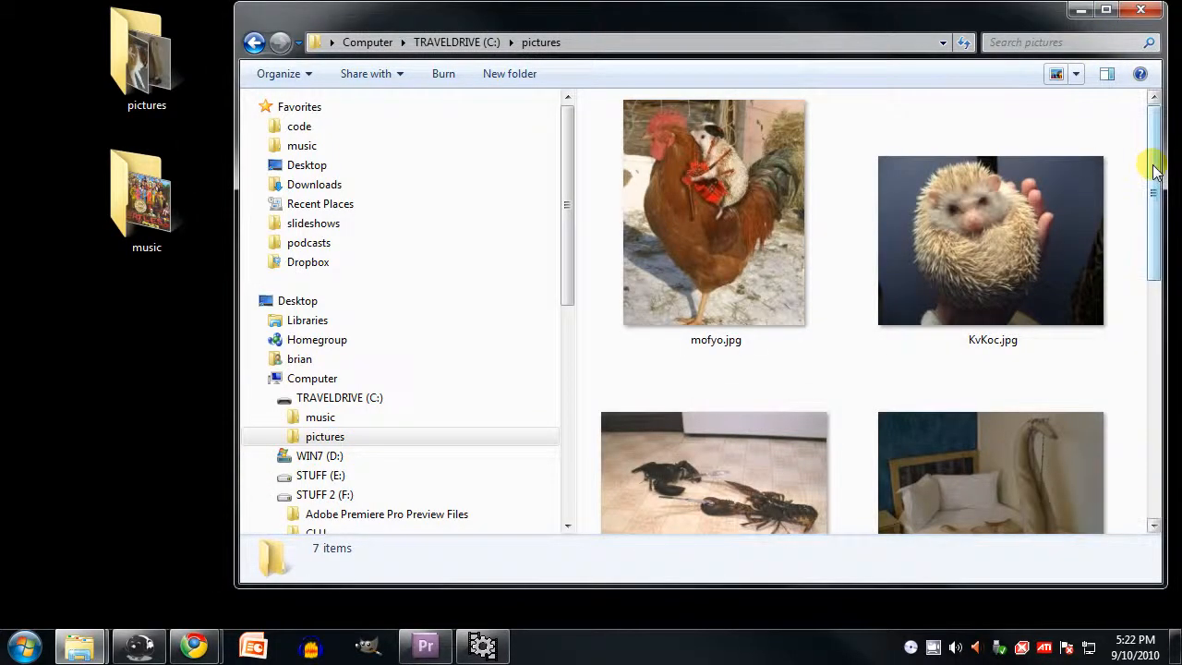
pyautogui.scroll(-3)
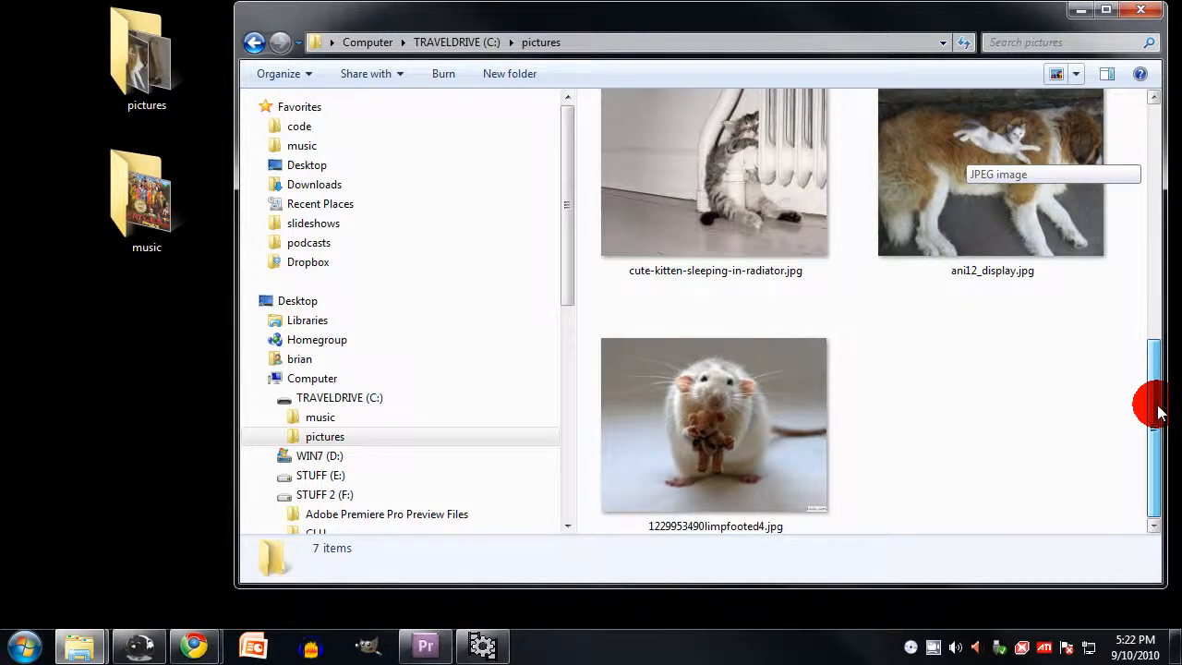
# - Shrink the seven picture thumbnails to medium-sized icons
pyautogui.click(1075, 74)
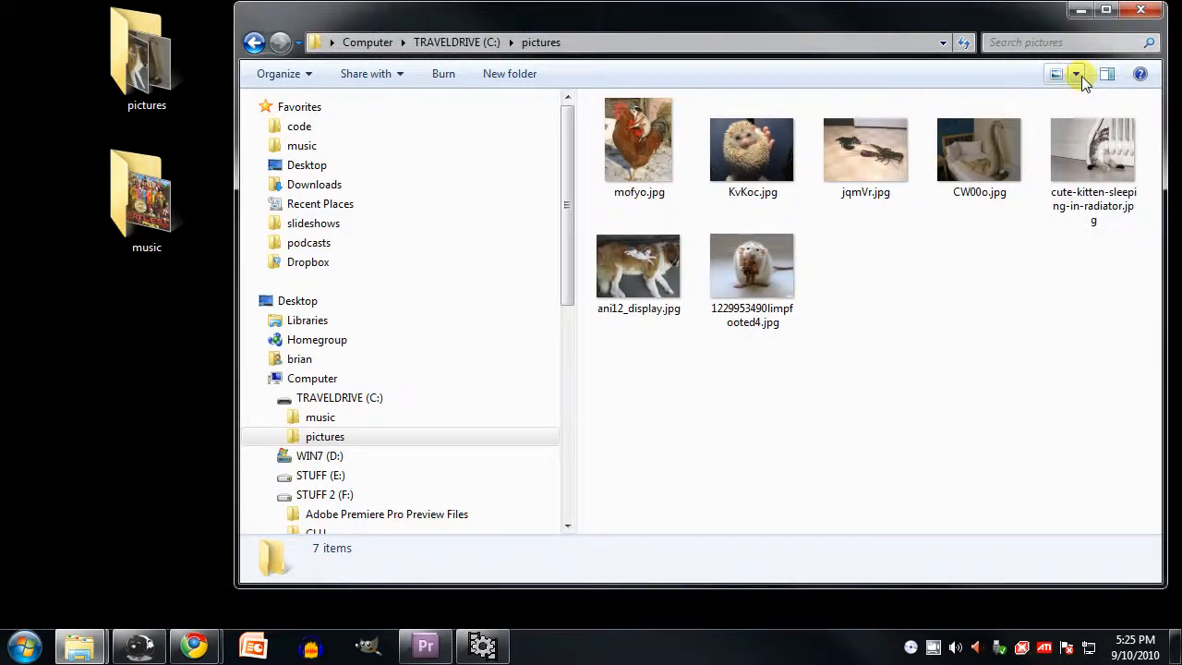
pyautogui.moveTo(1077, 74)
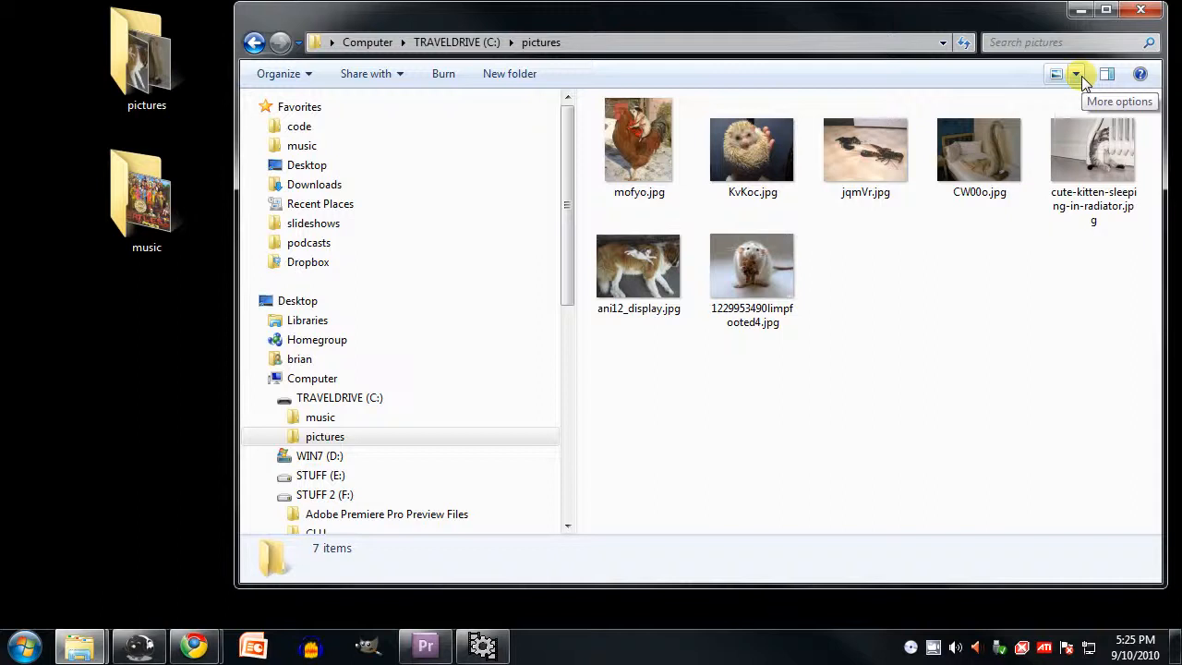
pyautogui.click(1074, 74)
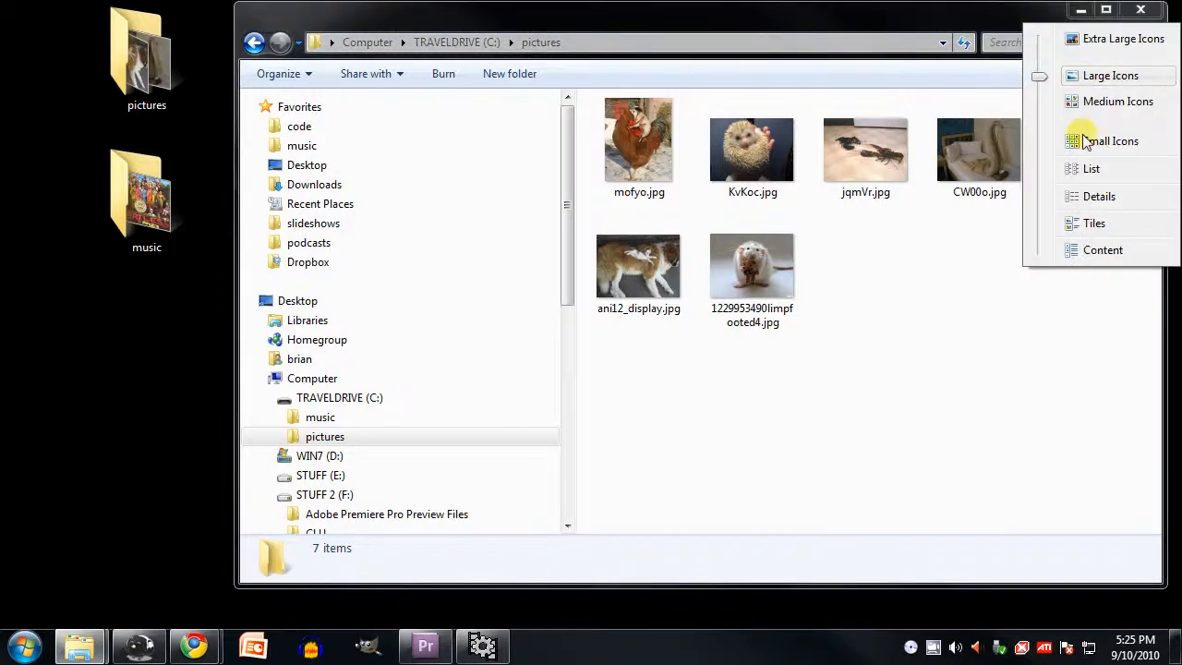
# - Show the pictures folder as a simple list, then as tiles
pyautogui.click(1091, 168)
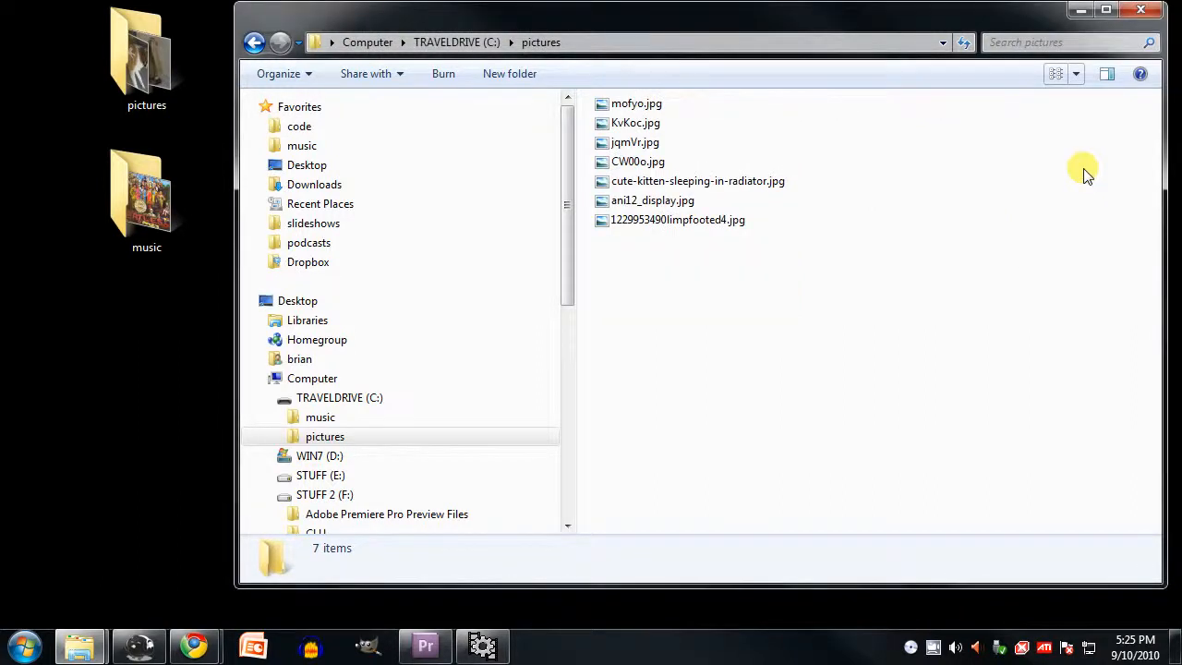
pyautogui.moveTo(1085, 151)
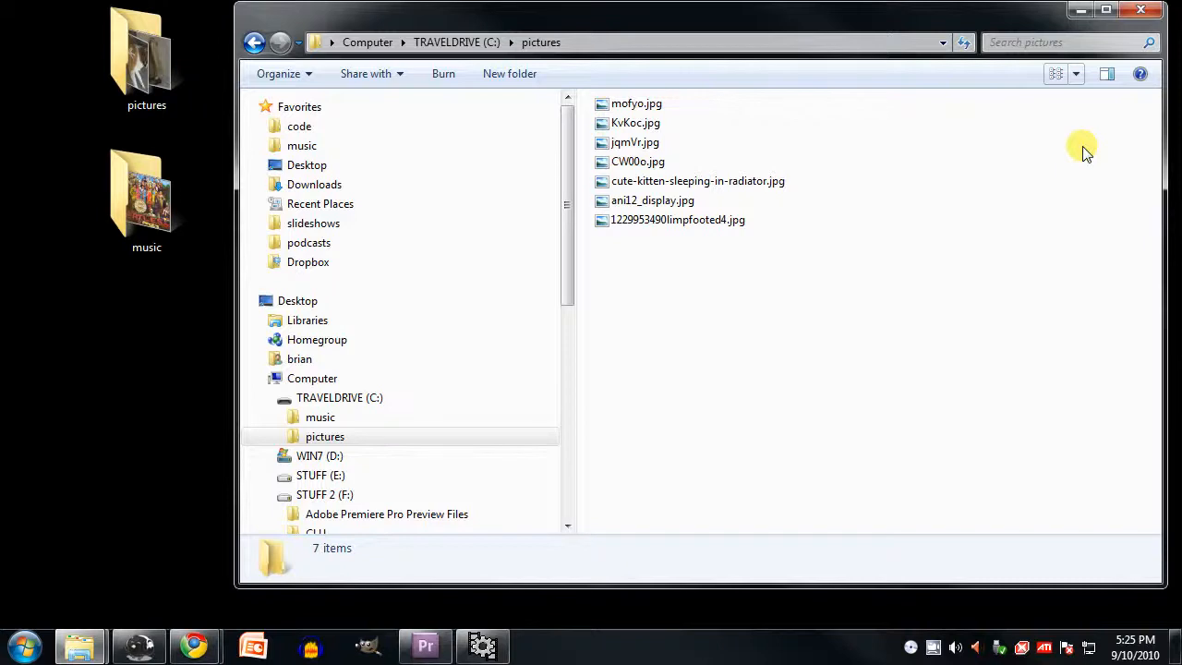
pyautogui.click(1074, 74)
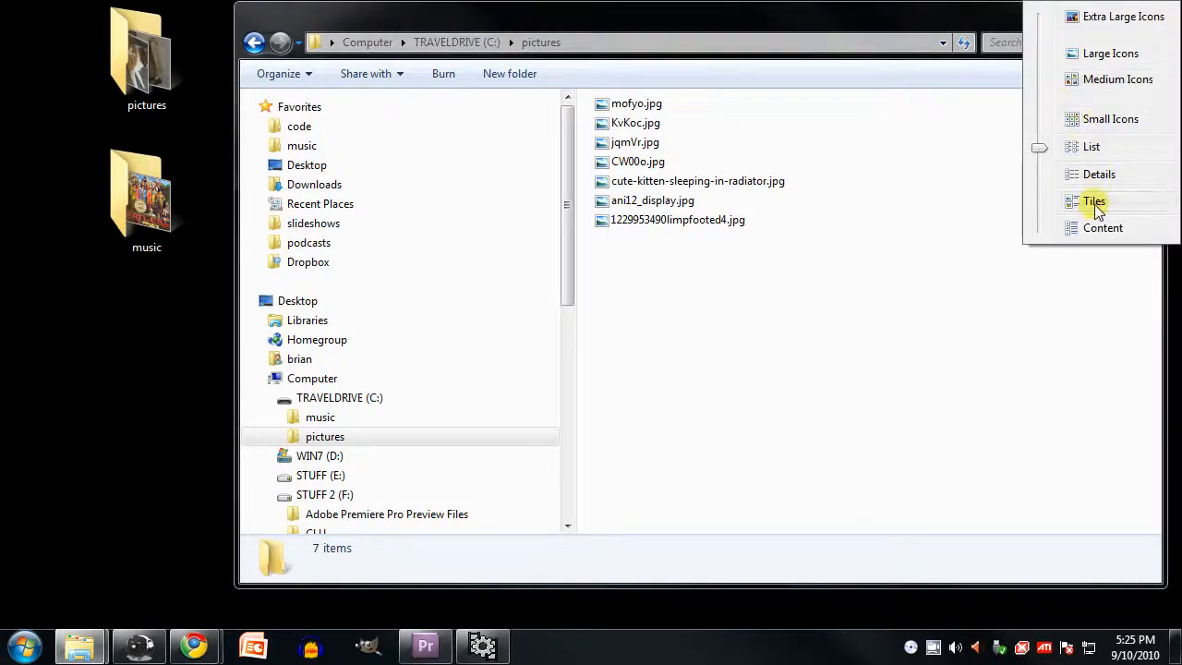
pyautogui.click(1093, 201)
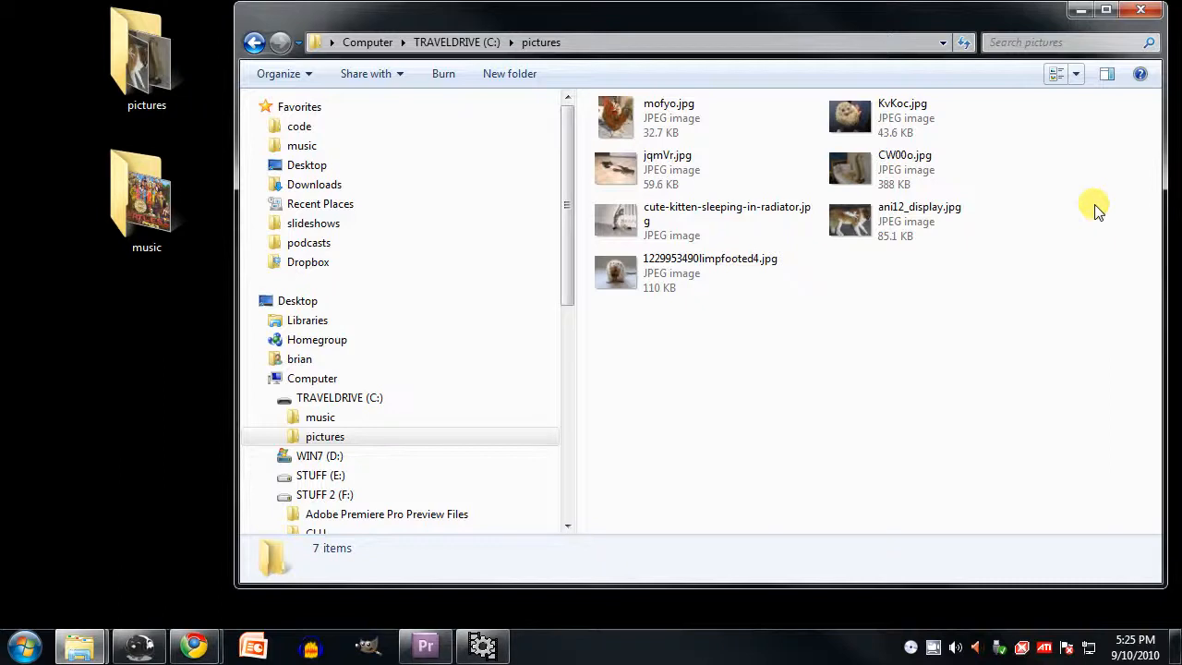
# - Show the pictures folder in the content layout with file sizes
pyautogui.click(1075, 74)
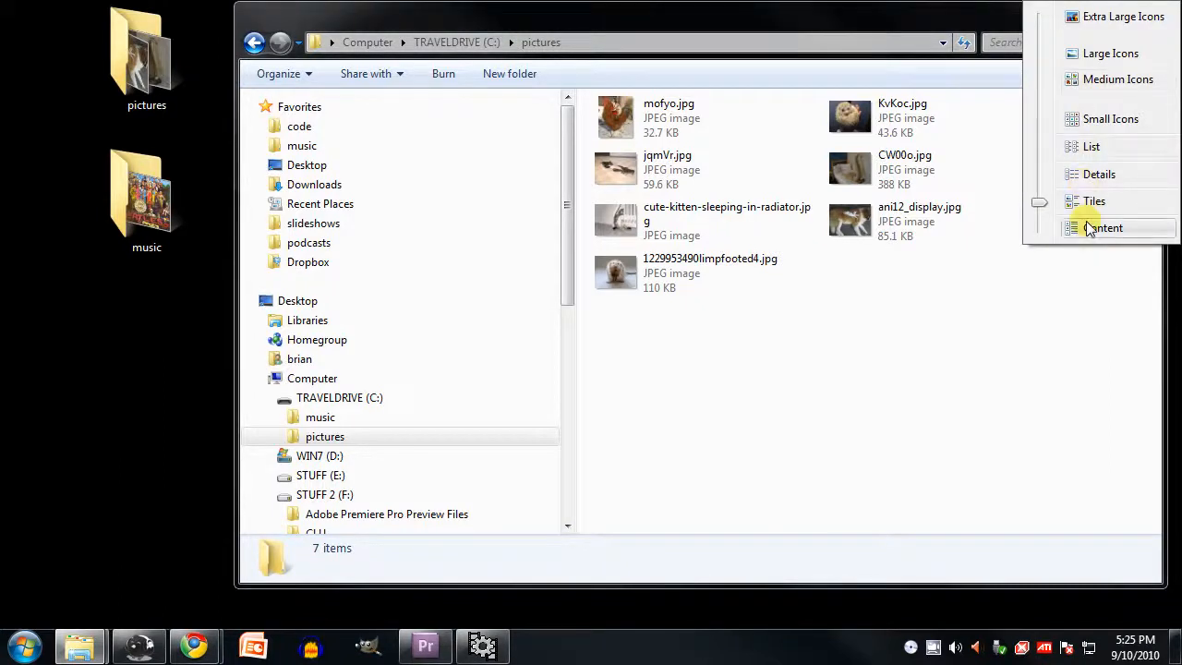
pyautogui.click(1108, 227)
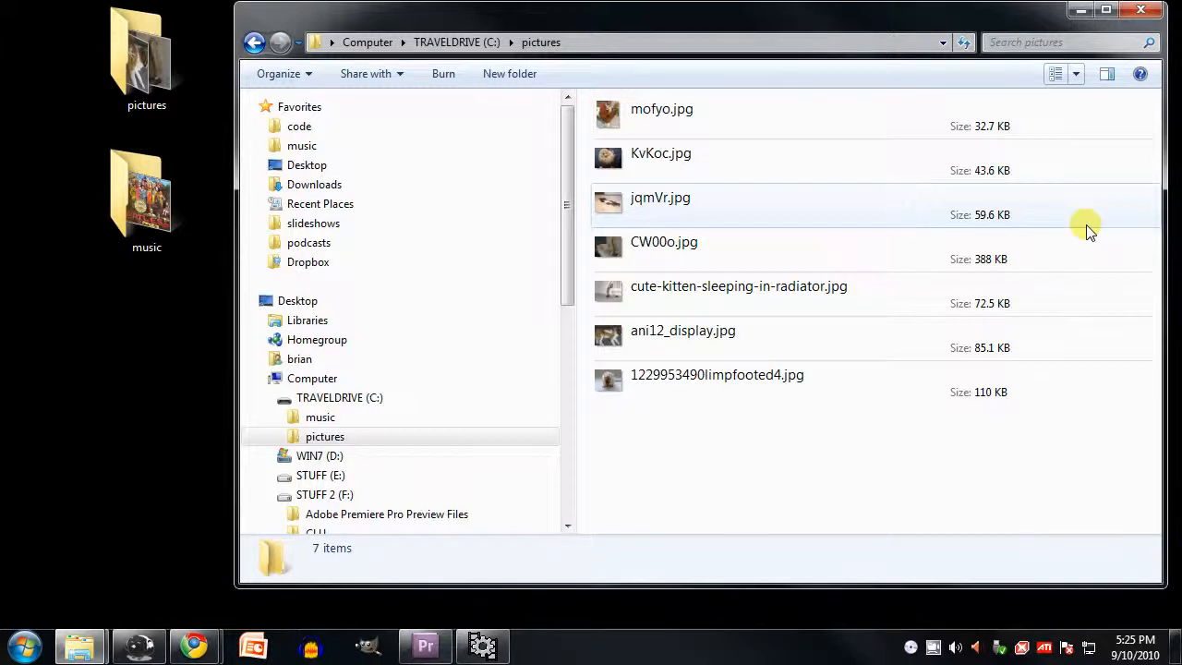
pyautogui.click(1074, 74)
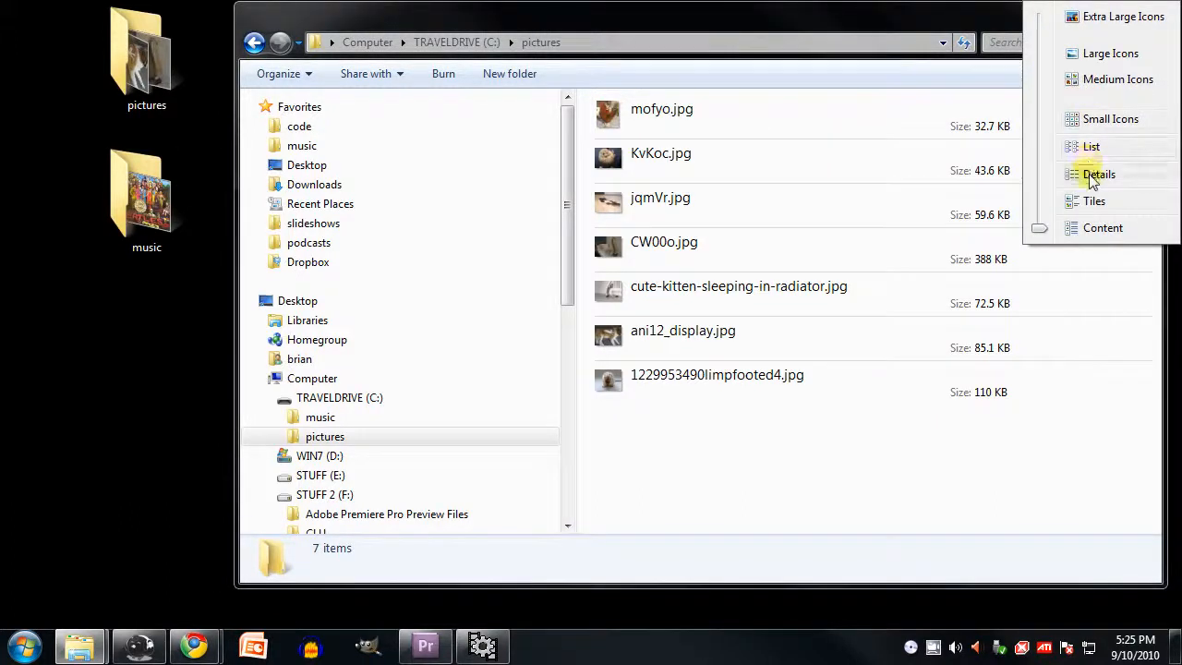
# - Switch the pictures folder to details view and return to the TRAVELDRIVE drive contents
pyautogui.click(1097, 173)
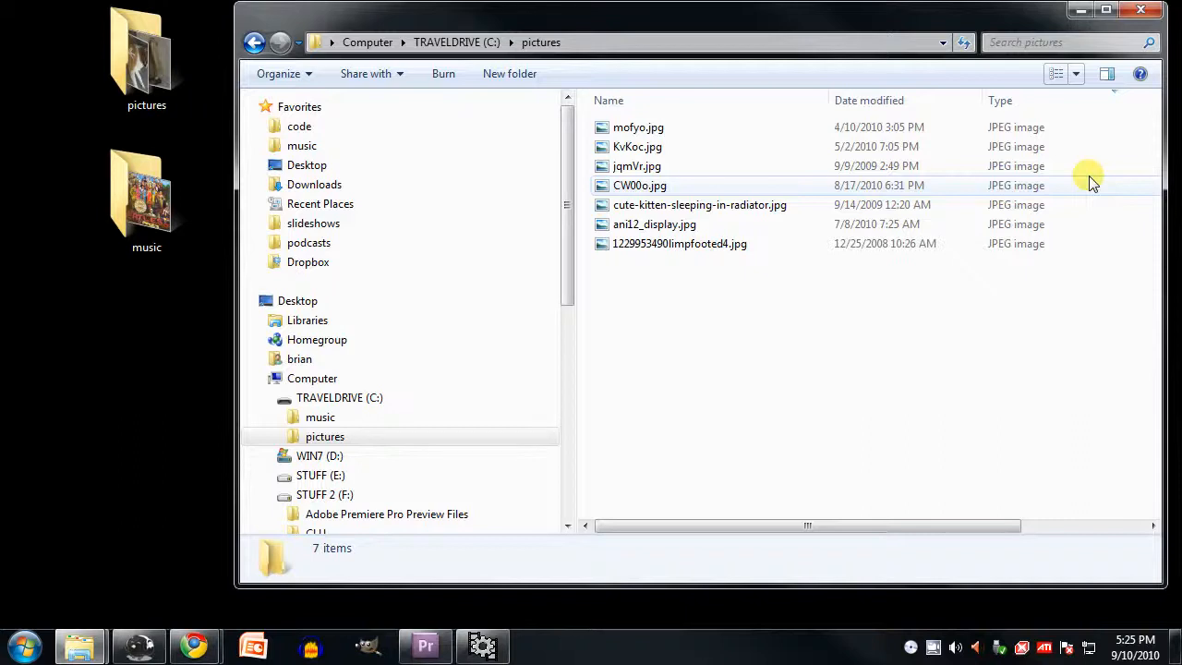
pyautogui.click(456, 41)
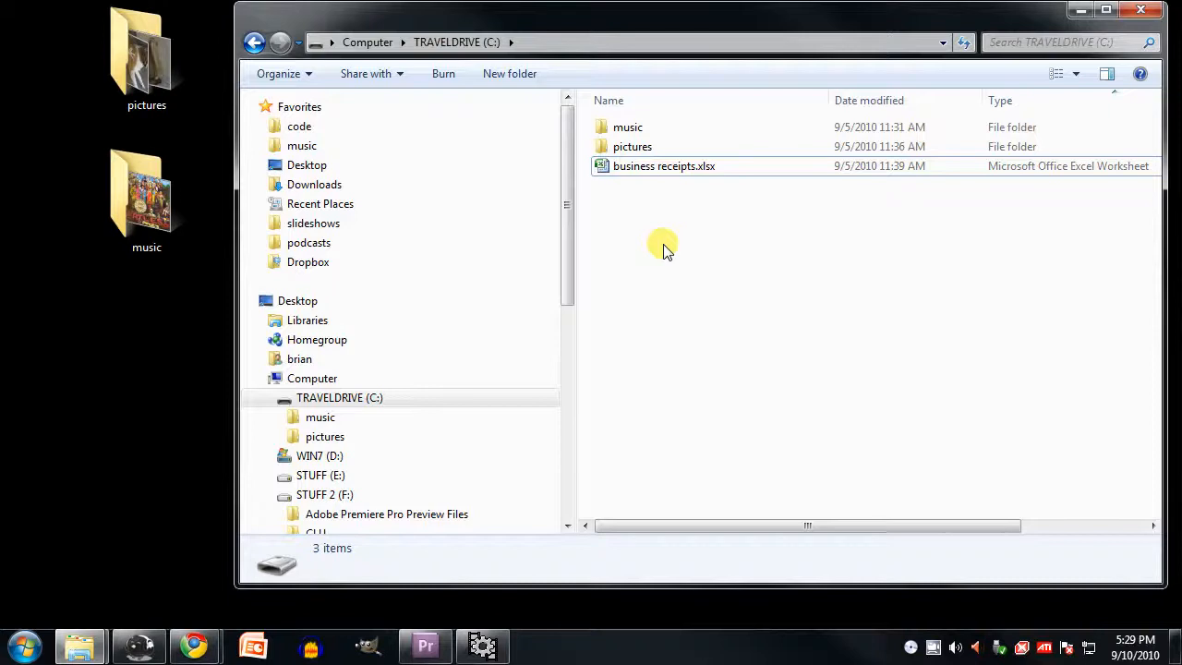
# - Open business receipts.xlsx in Microsoft Excel
pyautogui.click(631, 145)
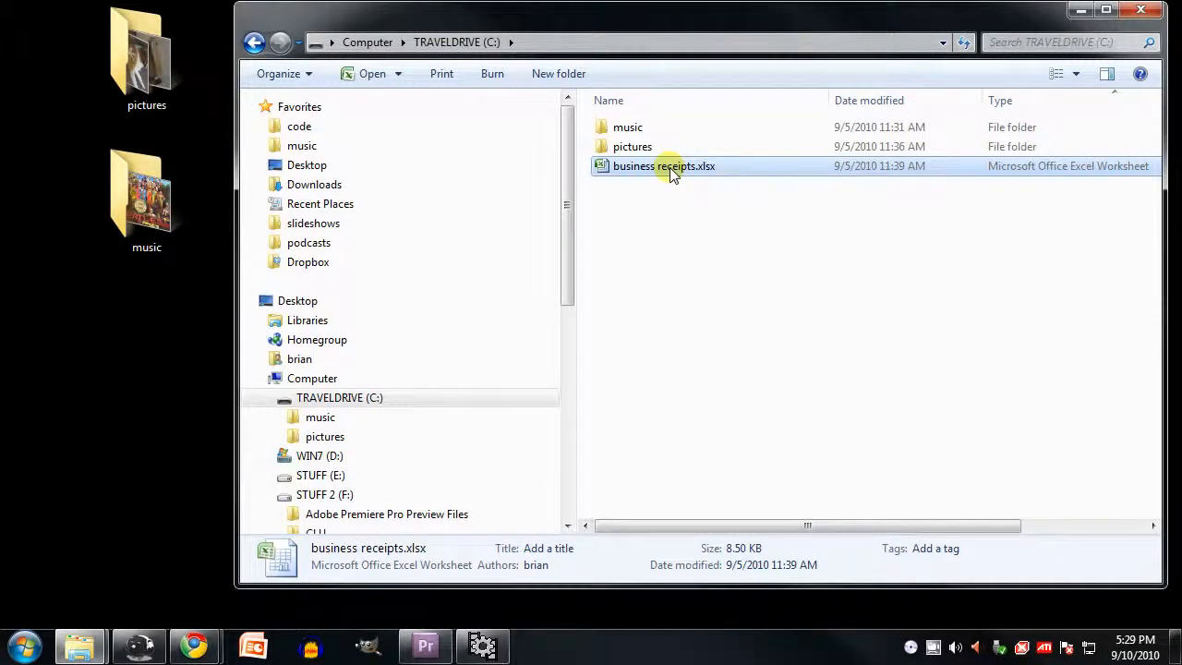
pyautogui.doubleClick(663, 166)
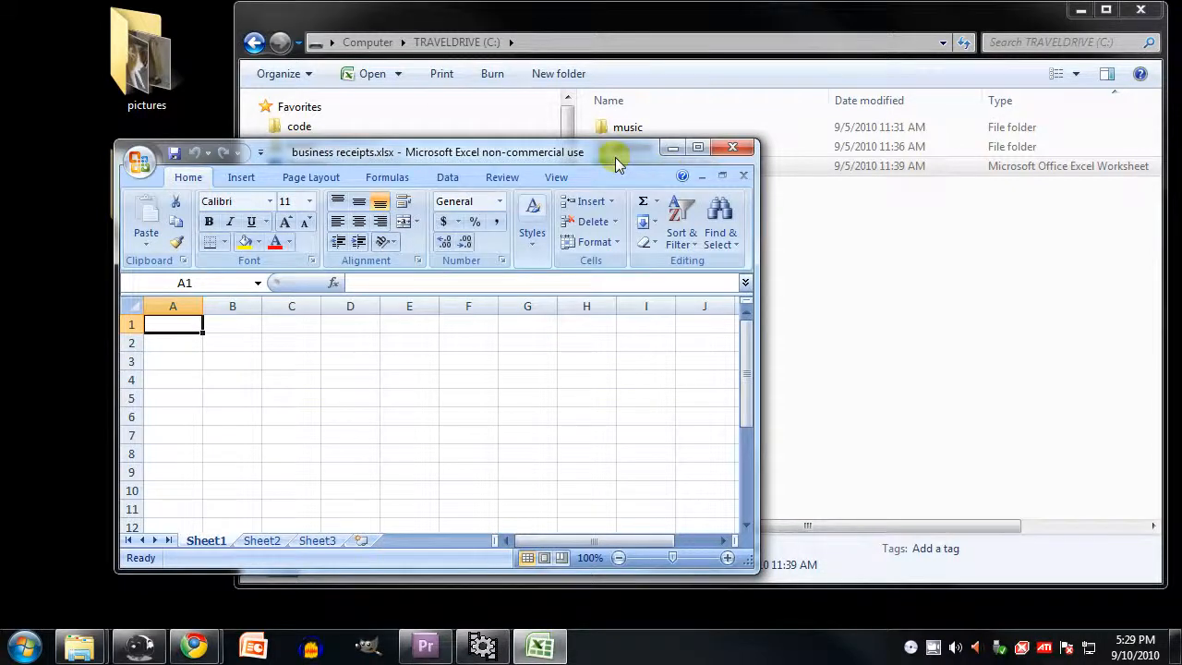